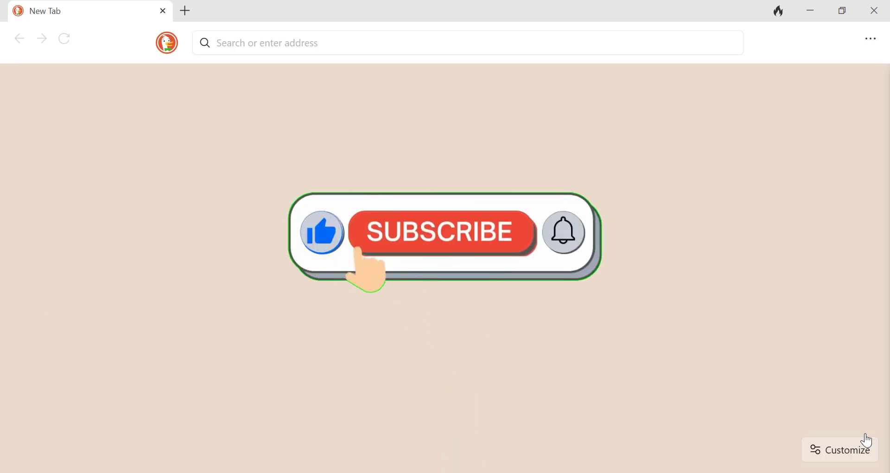
# Step: Open the browser's main menu from the new tab page
pyautogui.click(440, 232)
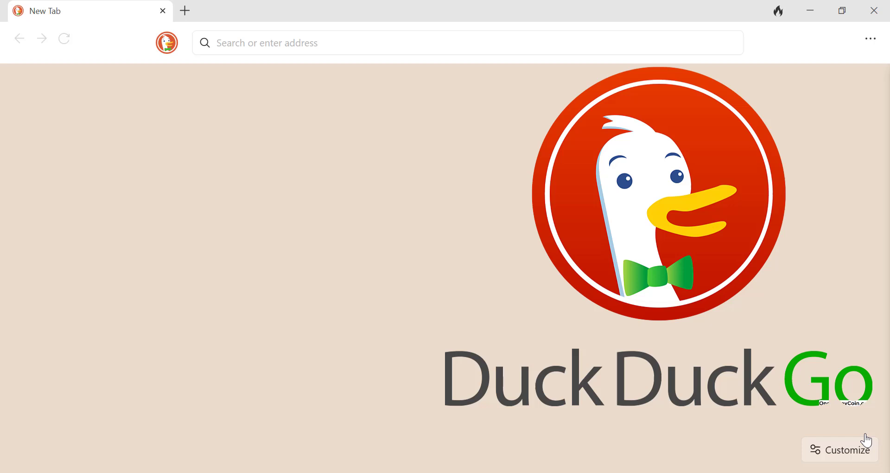
pyautogui.click(871, 38)
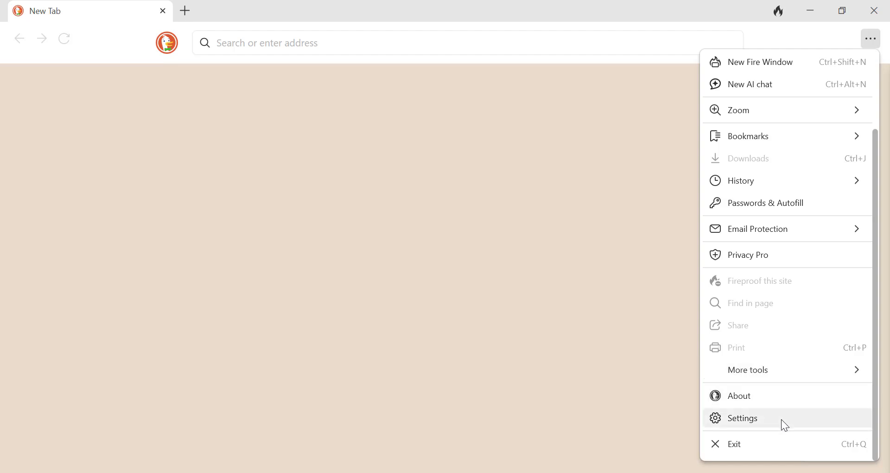
# Step: Open Settings from the main menu, landing on the Privacy section
pyautogui.click(742, 418)
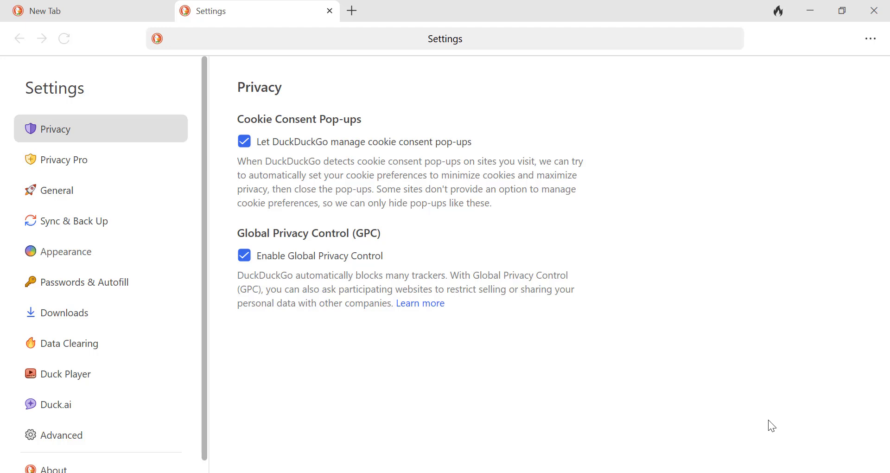
pyautogui.moveTo(70, 343)
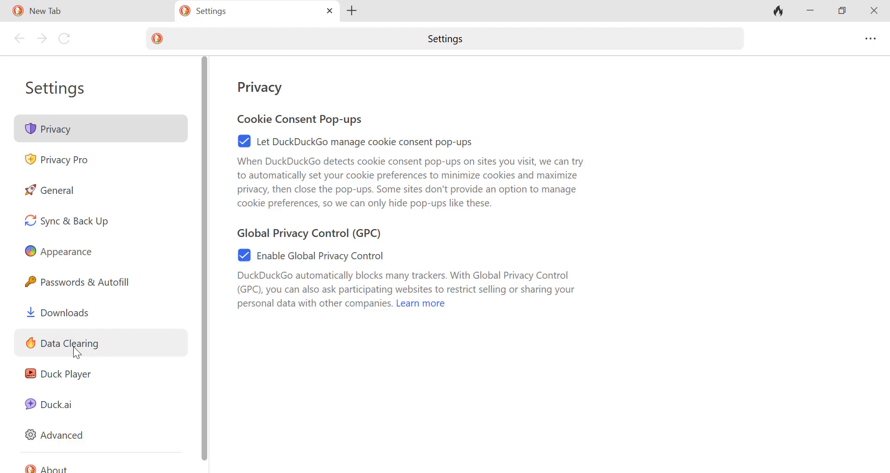
# Step: In Data Clearing, enable auto-clear of tabs and data on exit with the warning, then close to trigger the prompt
pyautogui.click(70, 343)
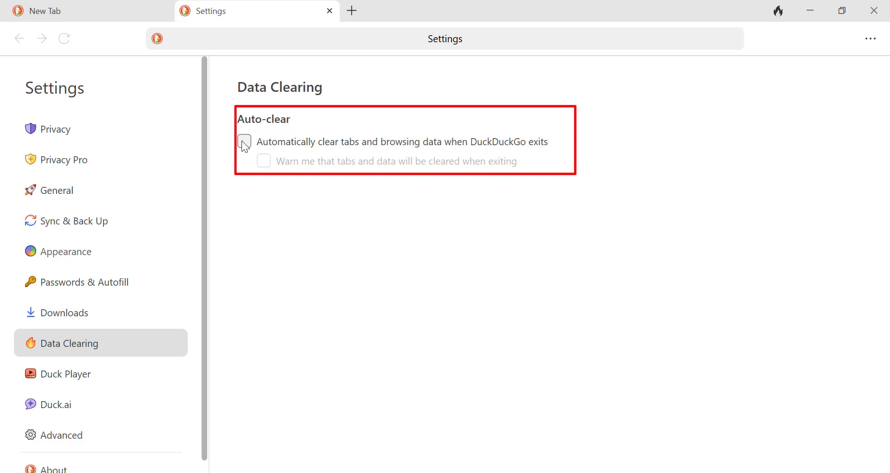
pyautogui.click(244, 141)
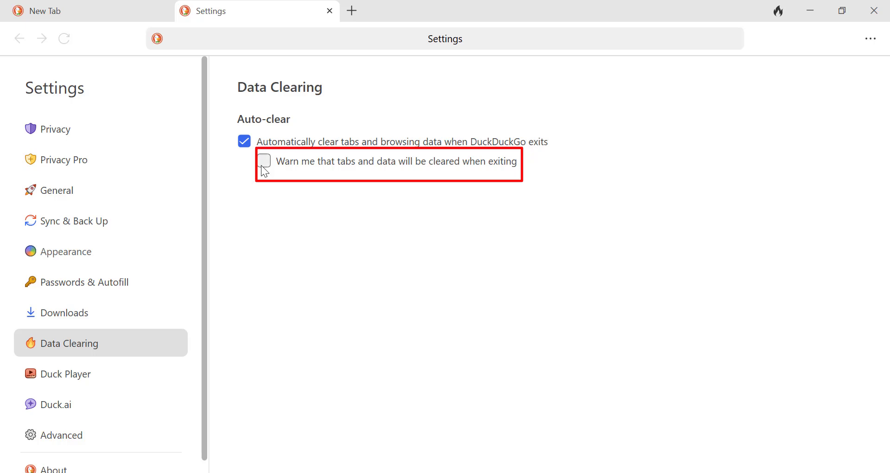
pyautogui.click(264, 160)
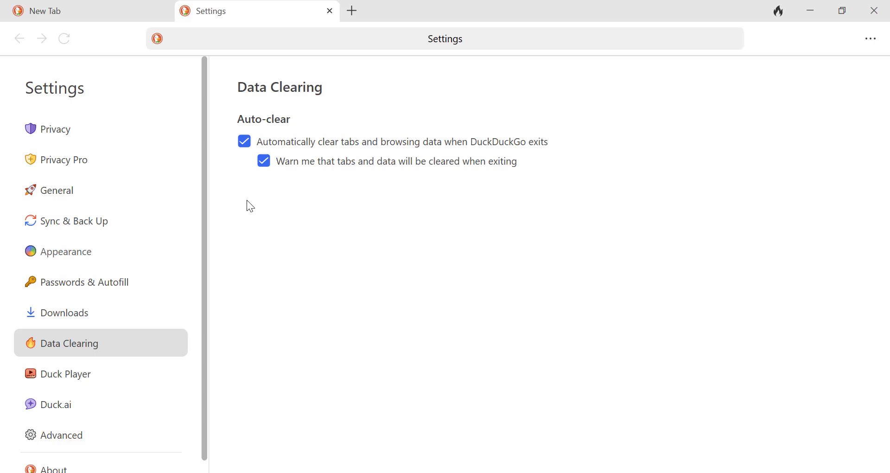
pyautogui.moveTo(876, 11)
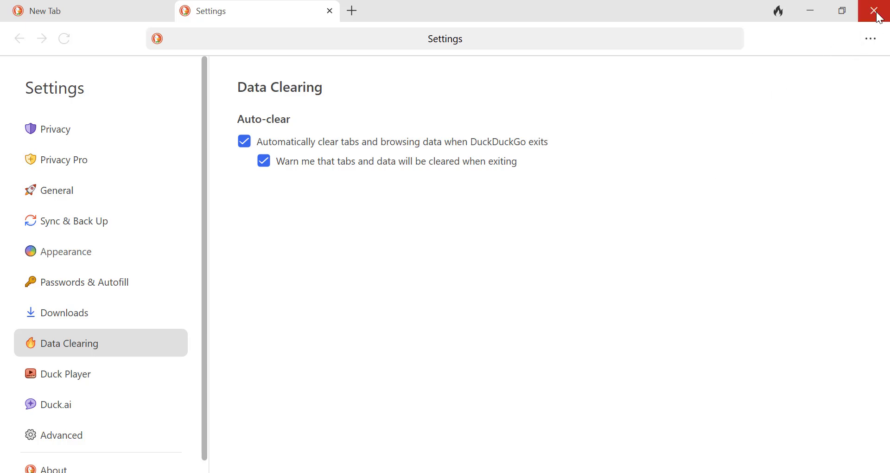
pyautogui.click(879, 10)
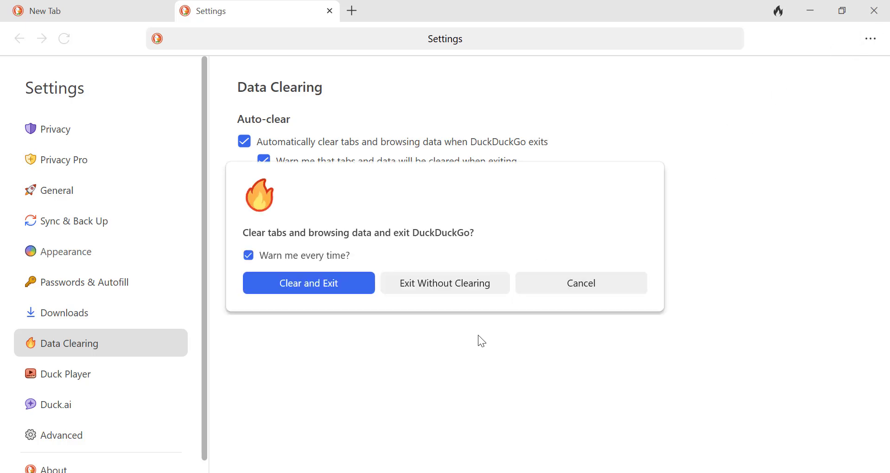